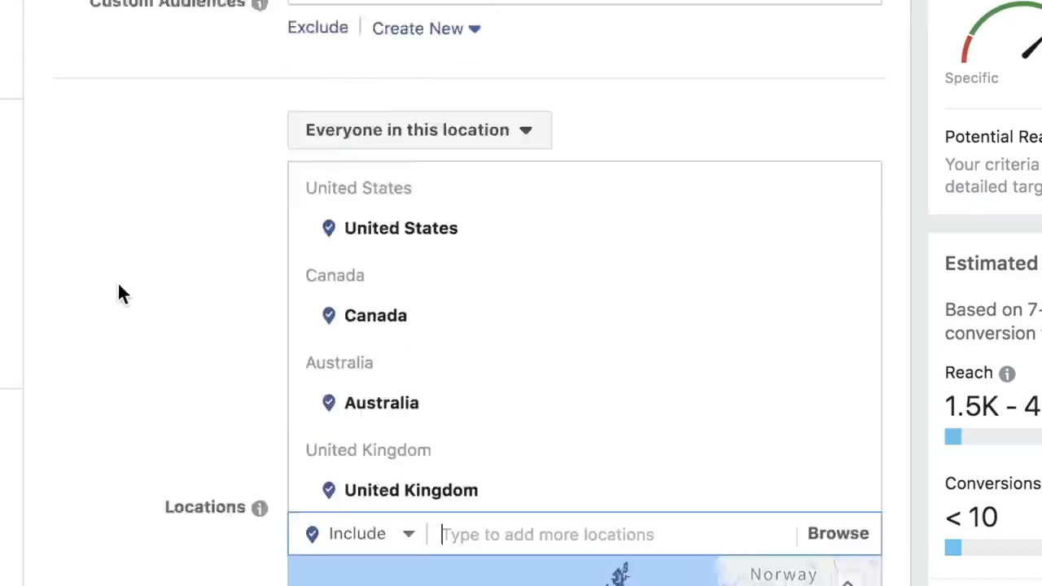
Step: Set the ad set's attribution to 1 day click or view
scroll("down", 3)
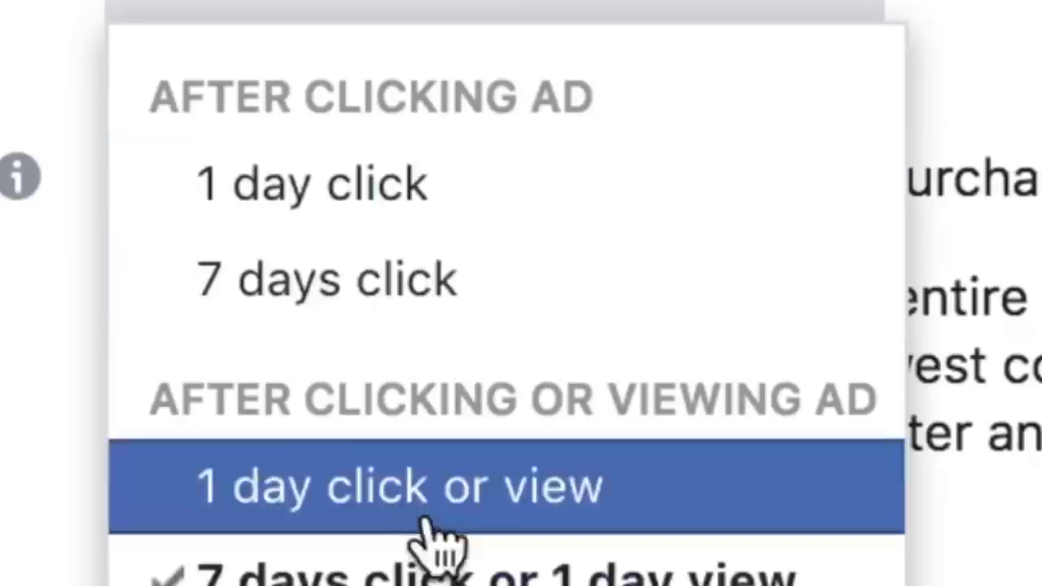
left_click(399, 486)
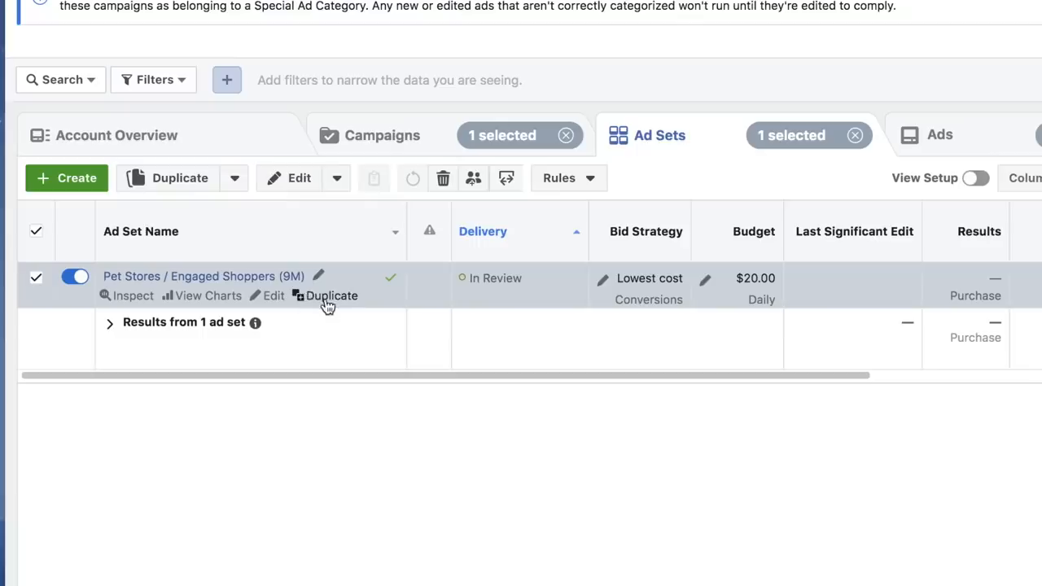